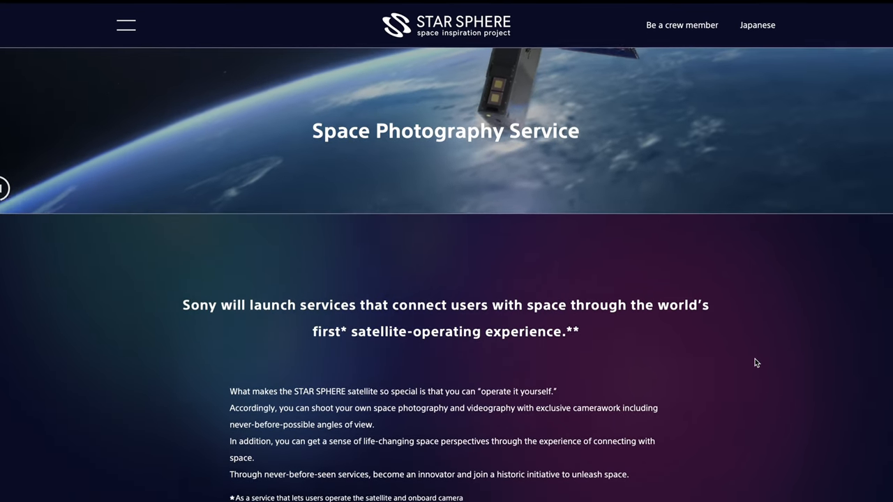
pyautogui.scroll(-3)
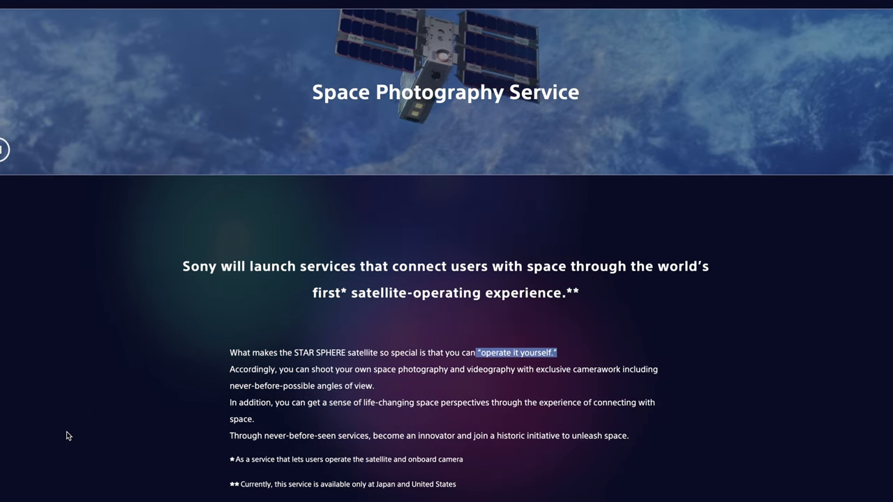
pyautogui.scroll(-3)
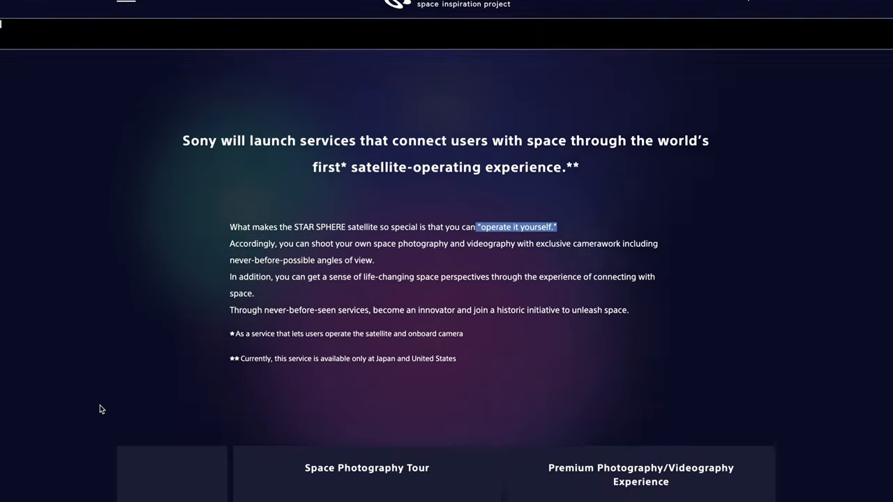
pyautogui.scroll(-3)
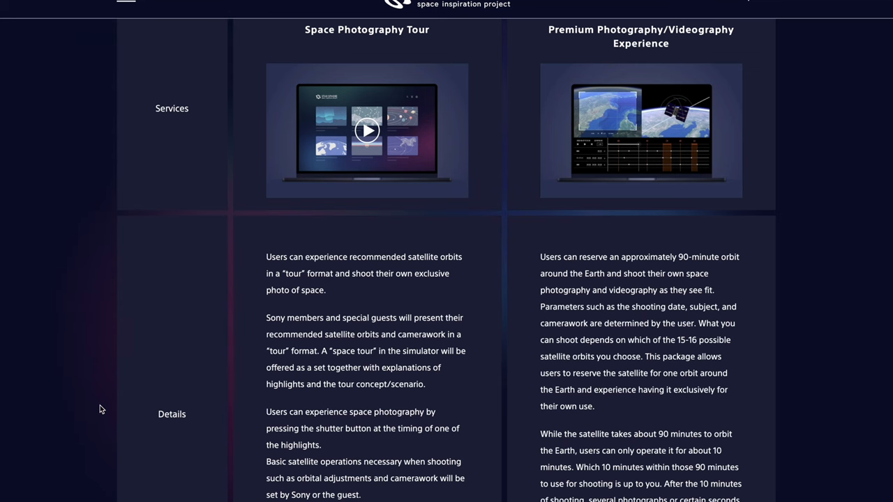
pyautogui.scroll(-3)
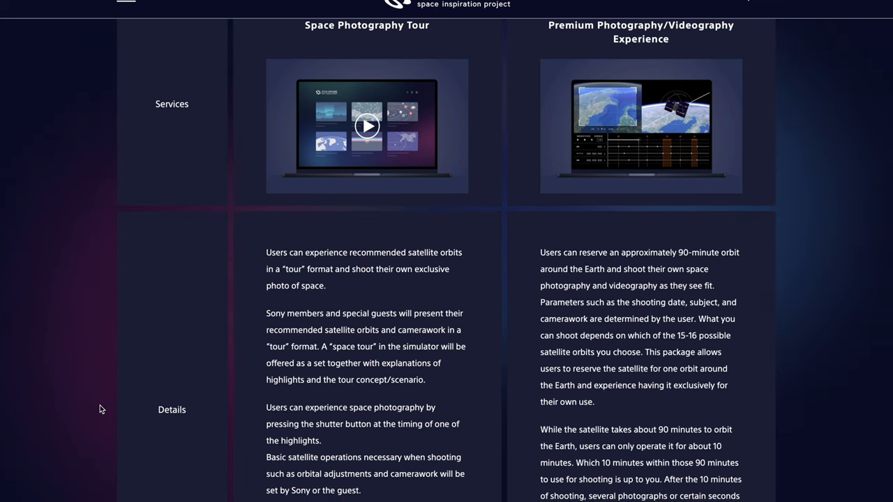
pyautogui.scroll(-3)
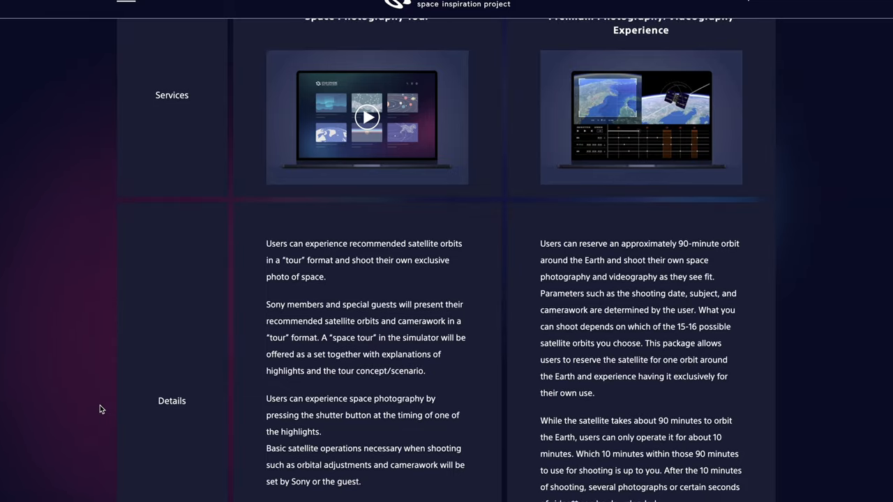